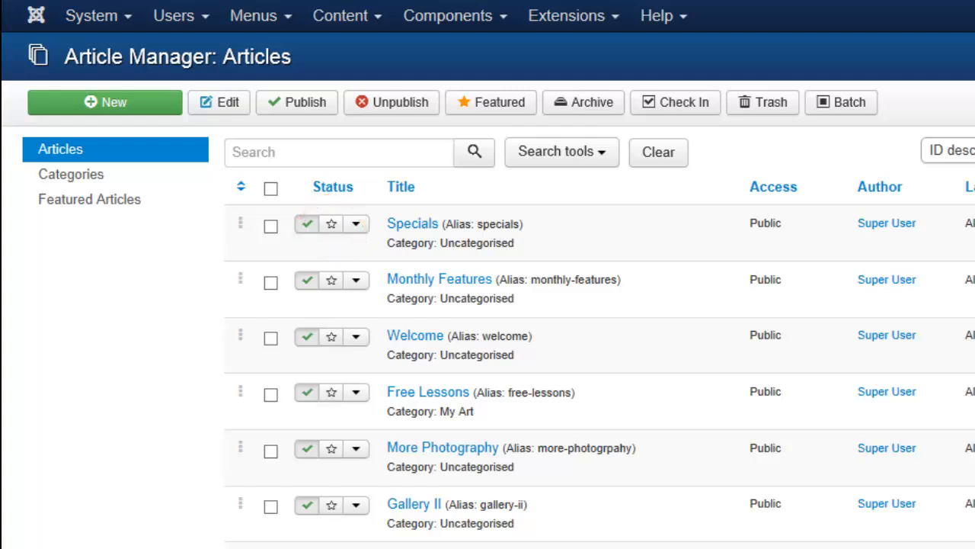
Select the Specials article and toggle its Status star to Featured
{"action": "left_click", "coordinate": [270, 226]}
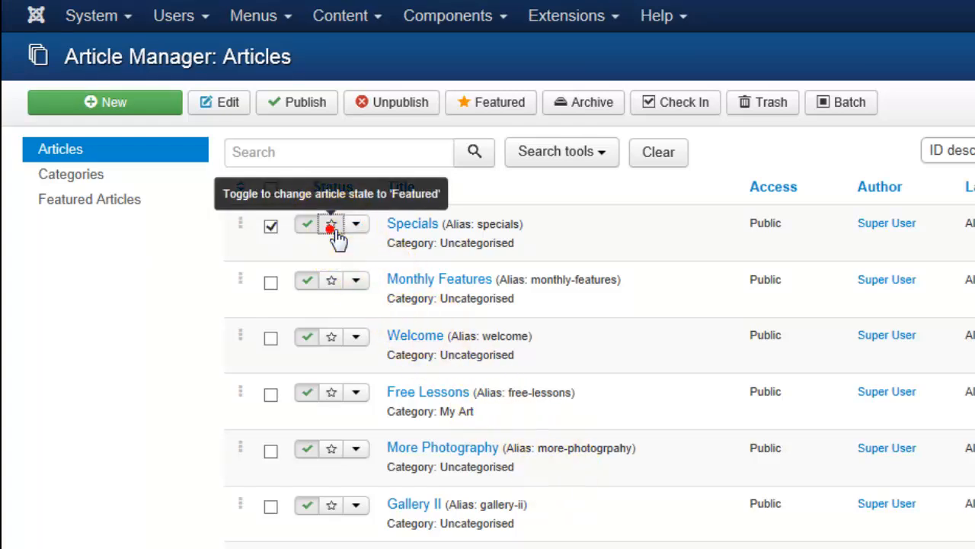
{"action": "left_click", "coordinate": [332, 223]}
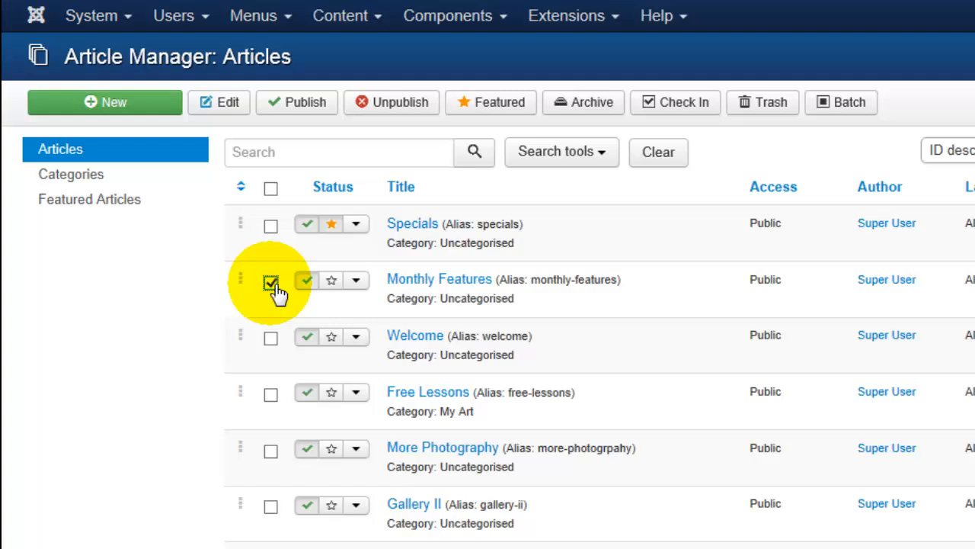
Select the Monthly Features article in the Article Manager list
{"action": "left_click", "coordinate": [271, 337]}
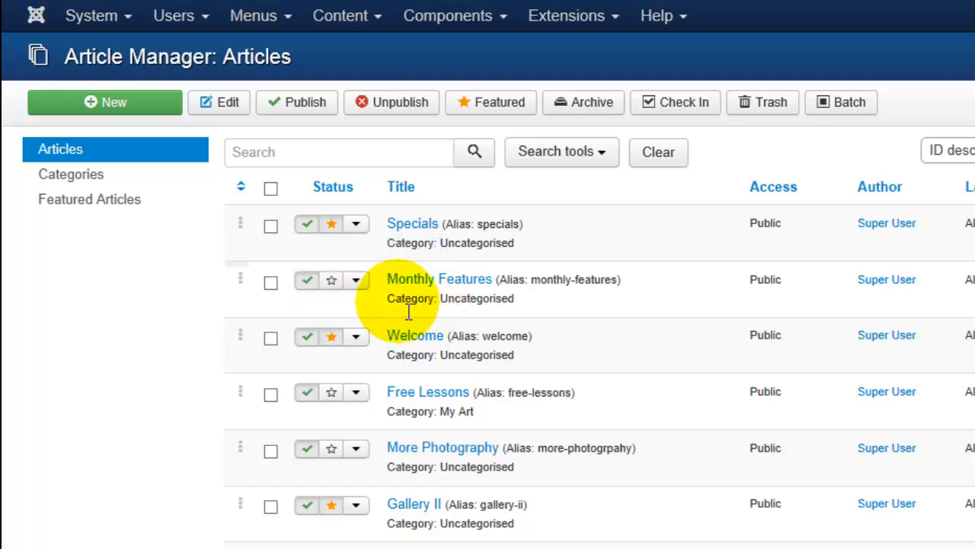
{"action": "mouse_move", "coordinate": [332, 281]}
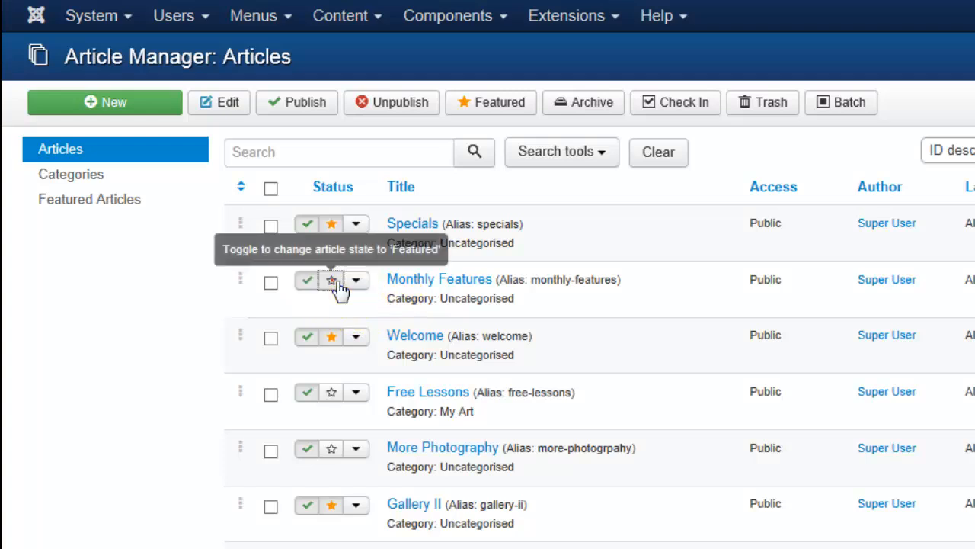